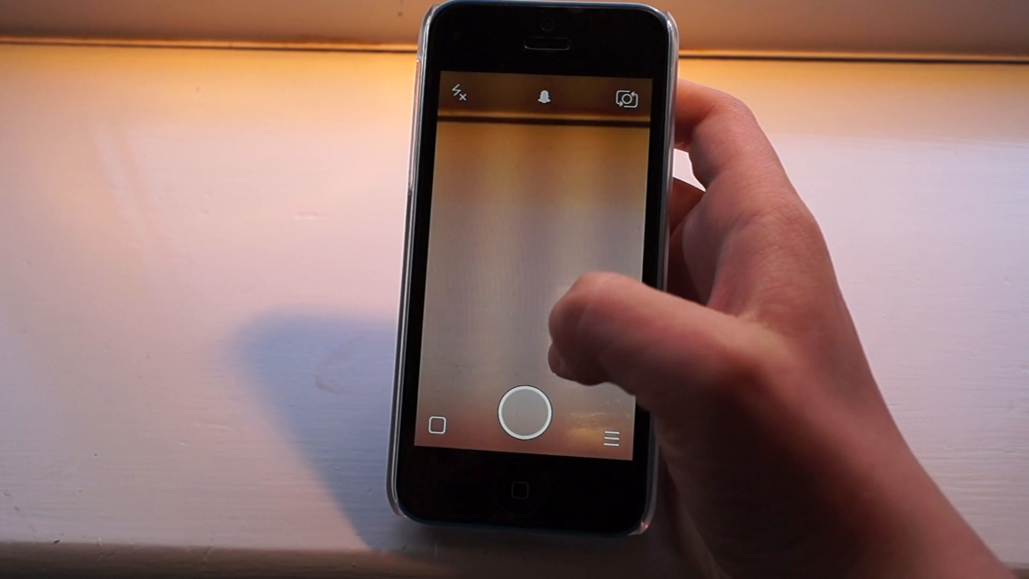
Step: Focus on the scene and capture a photo snap with the shutter
click(521, 411)
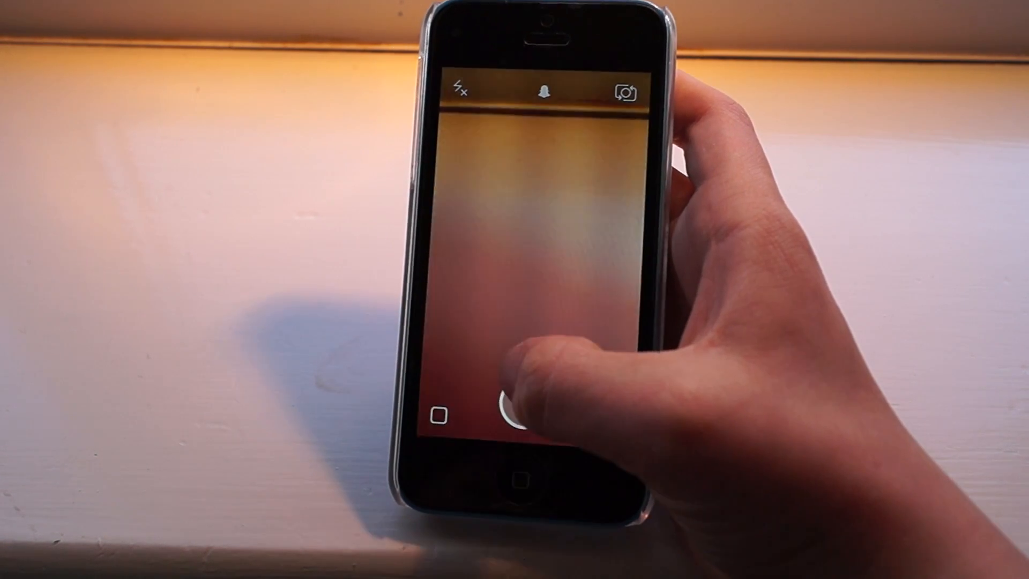
click(505, 417)
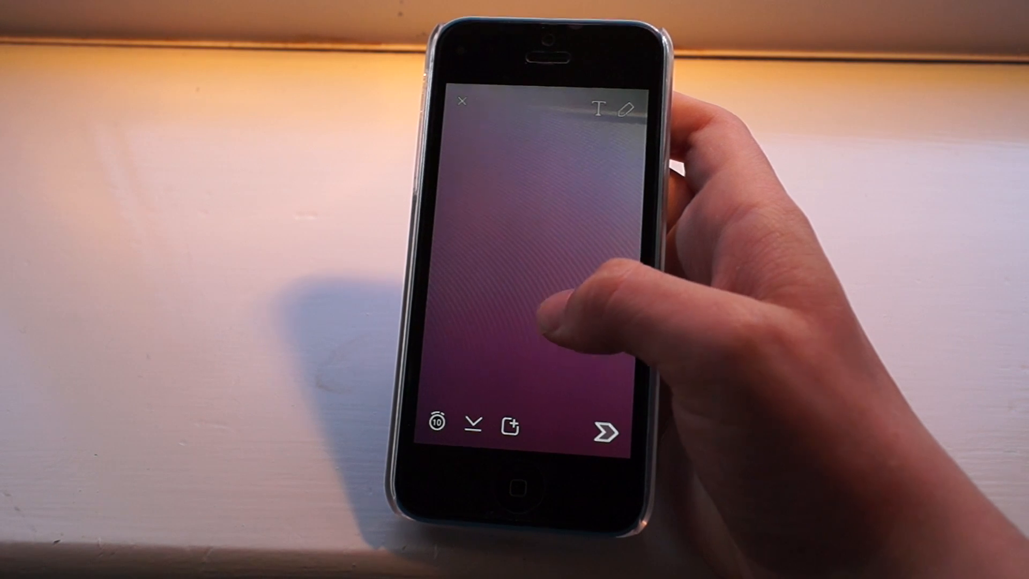
Step: Dictate a long caption by voice onto the snap, running past the caption length
click(598, 108)
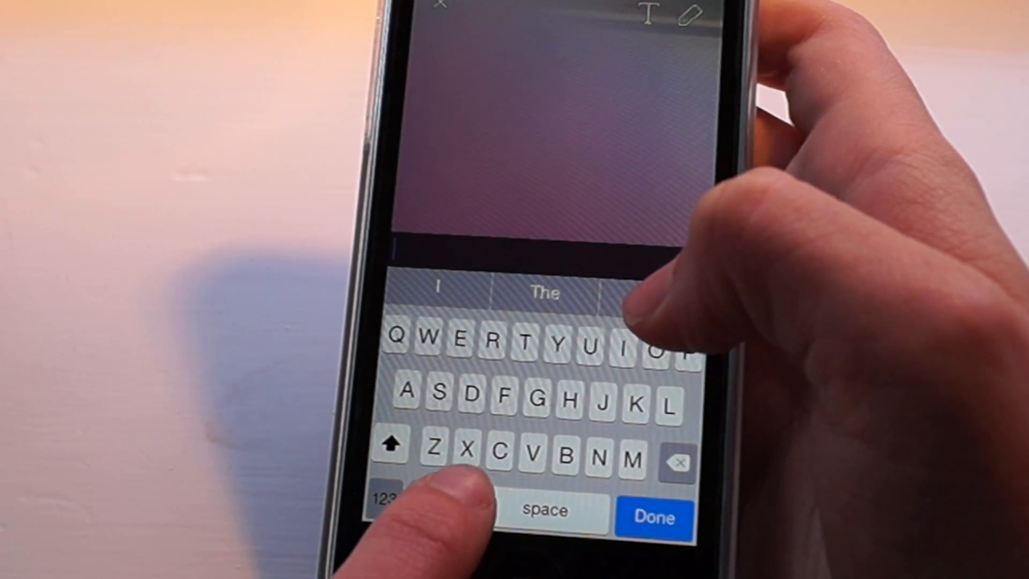
click(654, 518)
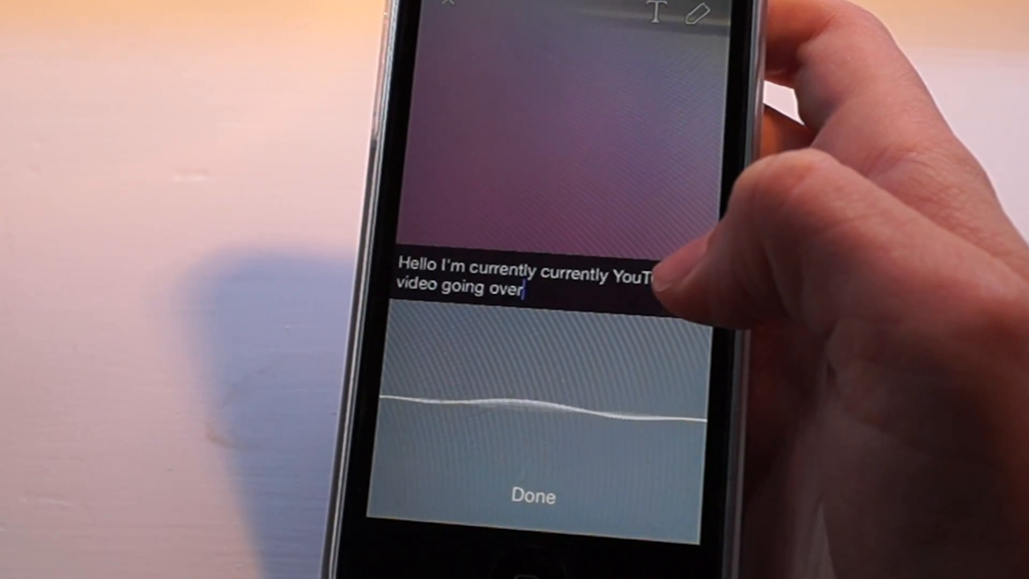
text(this Snapchat ha)
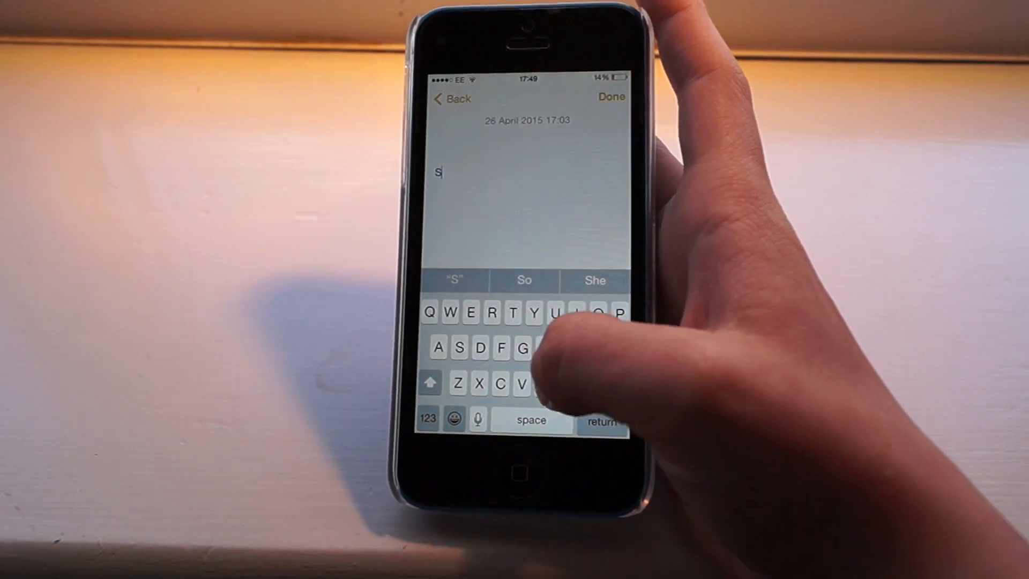
Step: Write 'Snapchat' in the new note and select all its text for copying
text(napchat)
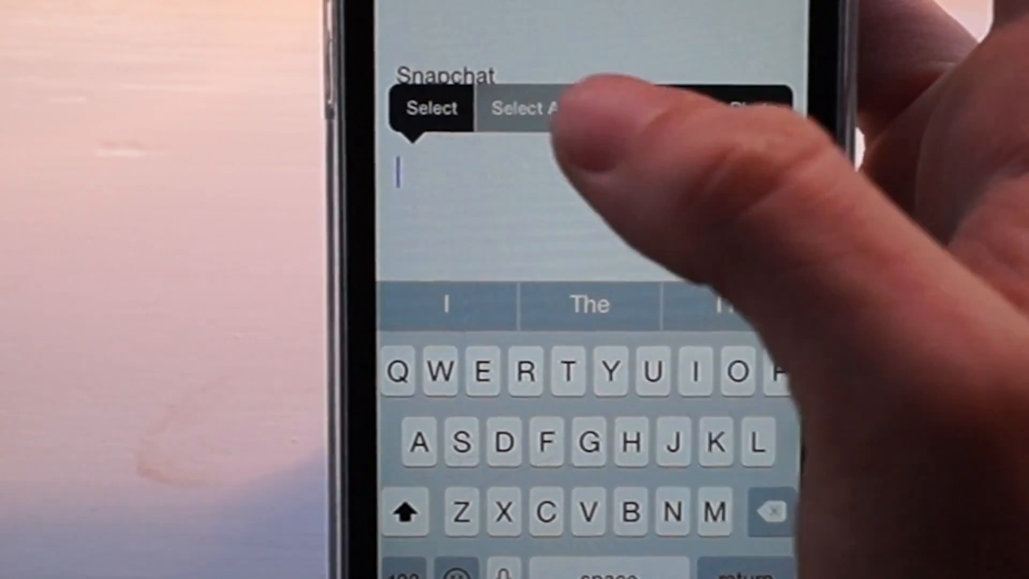
click(532, 107)
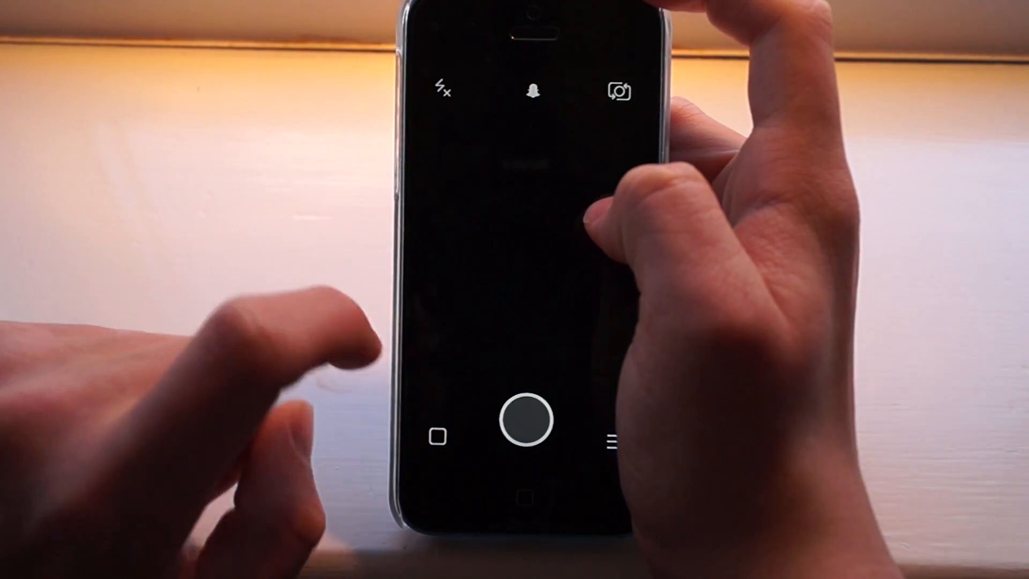
Step: Capture a new photo snap and start its caption with the copied note text
click(523, 419)
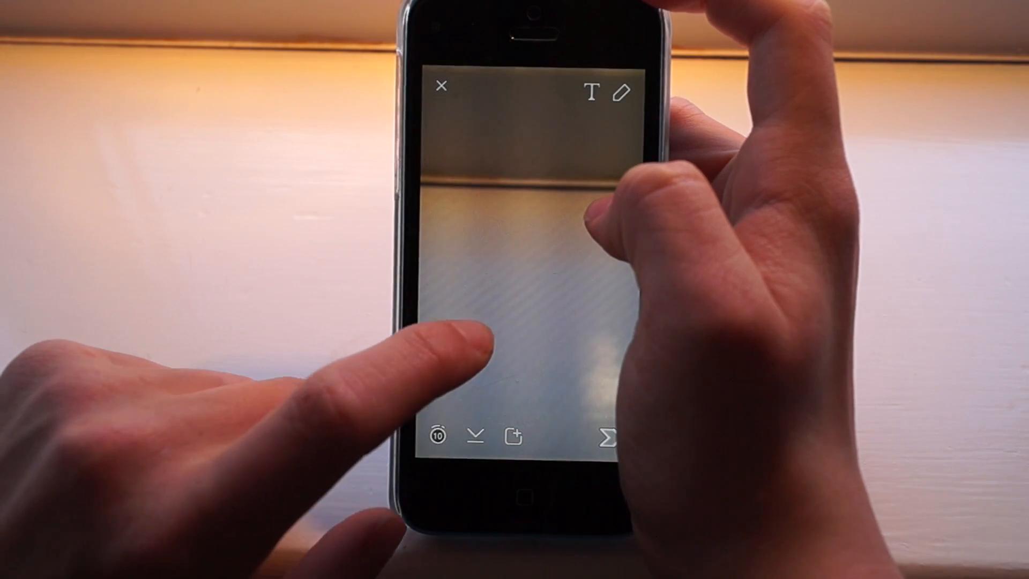
click(592, 94)
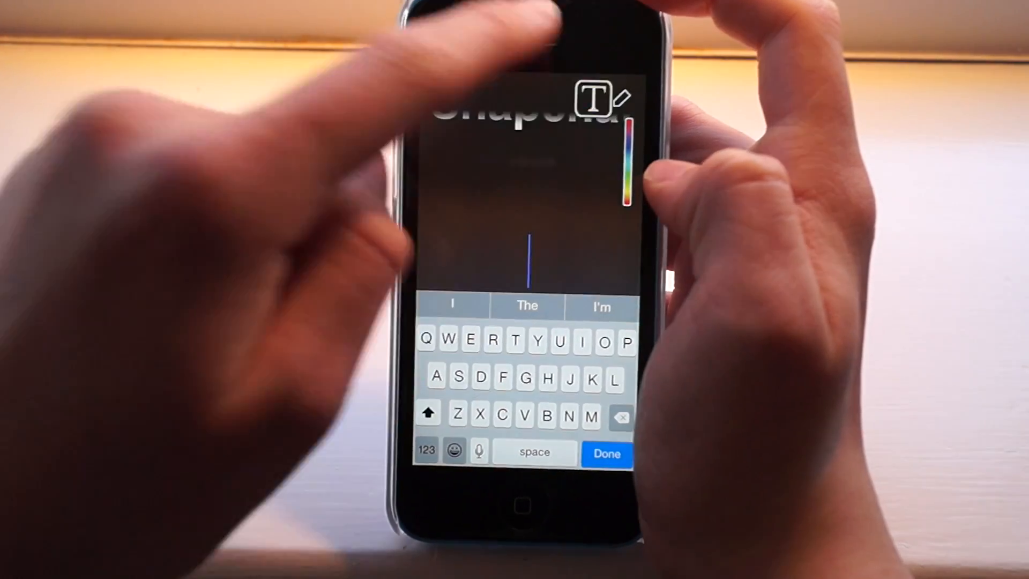
Step: Switch the caption to the normal T style and add a second line 'Ghdf'
click(604, 453)
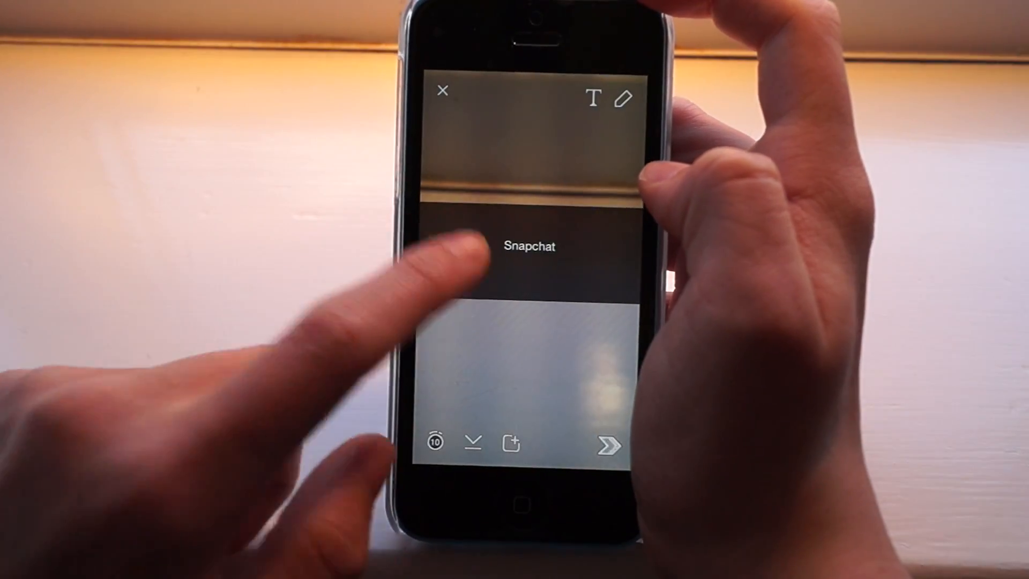
text(Ghdf)
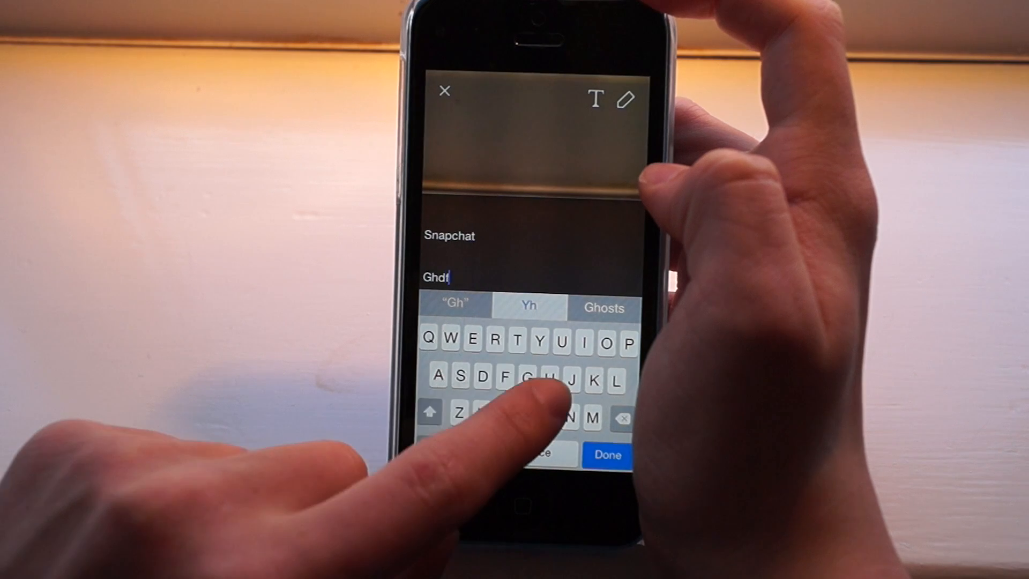